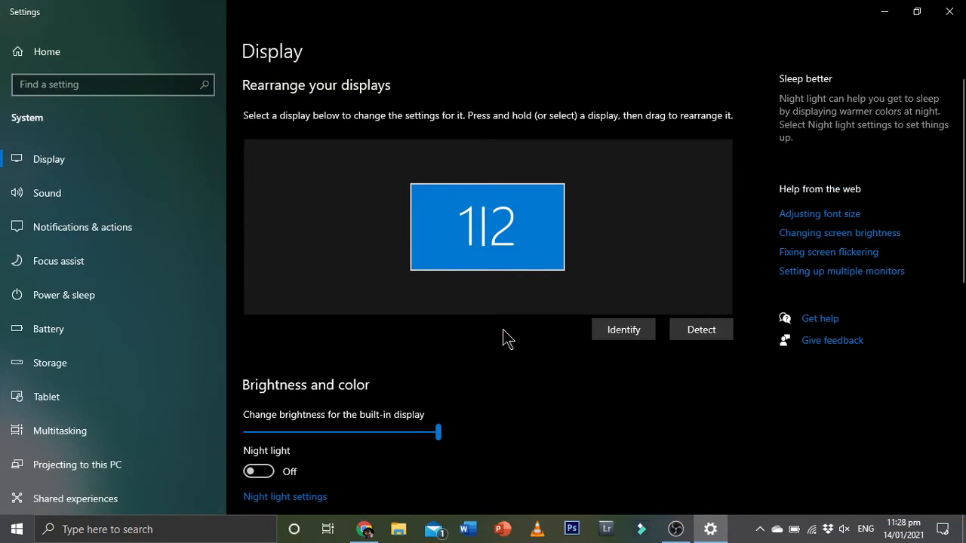
{"action": "mouse_move", "coordinate": [338, 429]}
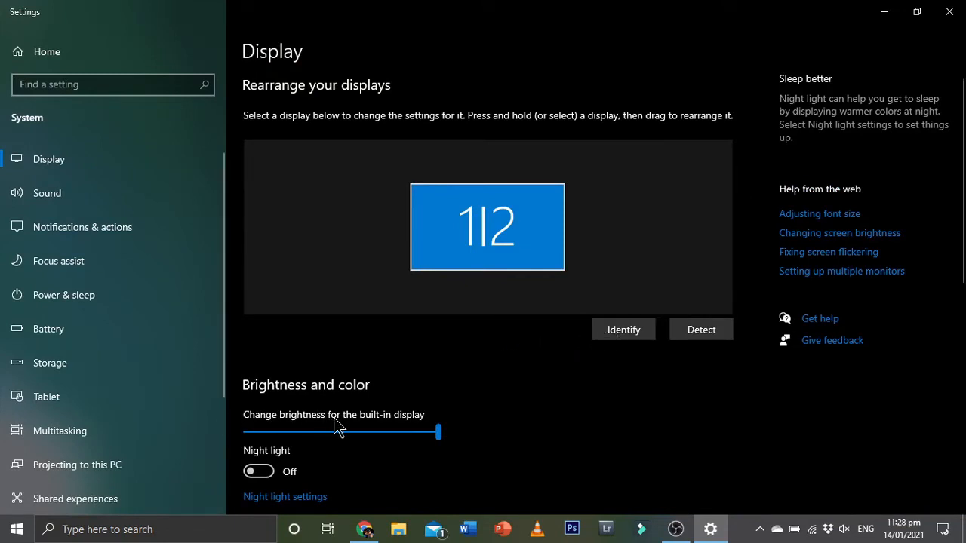
Reveal the Multiple displays options from the 'Duplicate these displays' setting on the Display page.
{"action": "scroll", "scroll_direction": "down", "scroll_amount": 3}
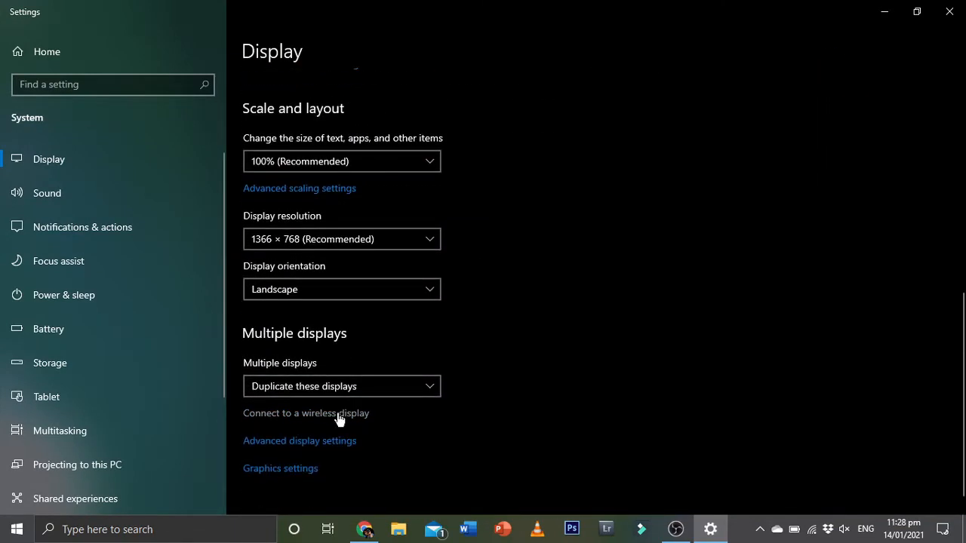
{"action": "scroll", "scroll_direction": "up", "scroll_amount": 3}
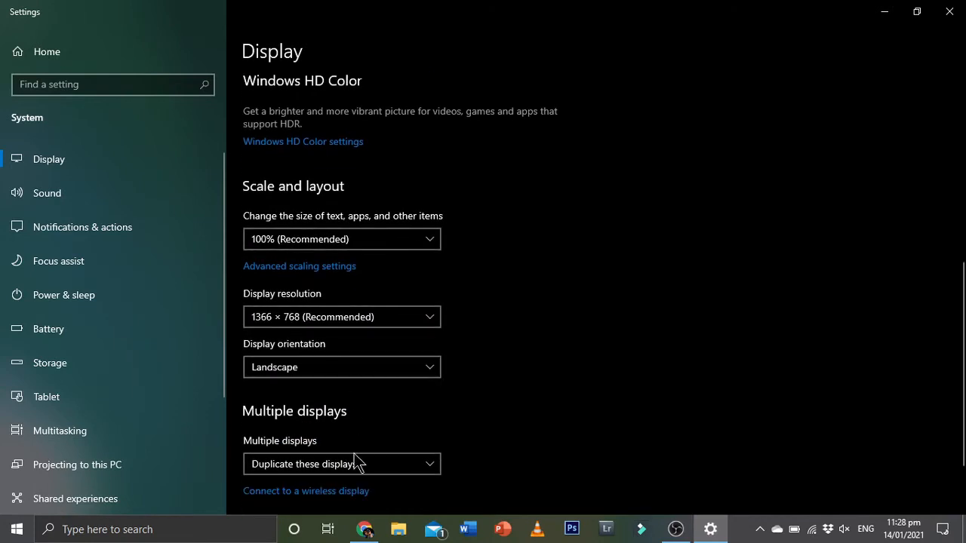
{"action": "left_click", "coordinate": [341, 465]}
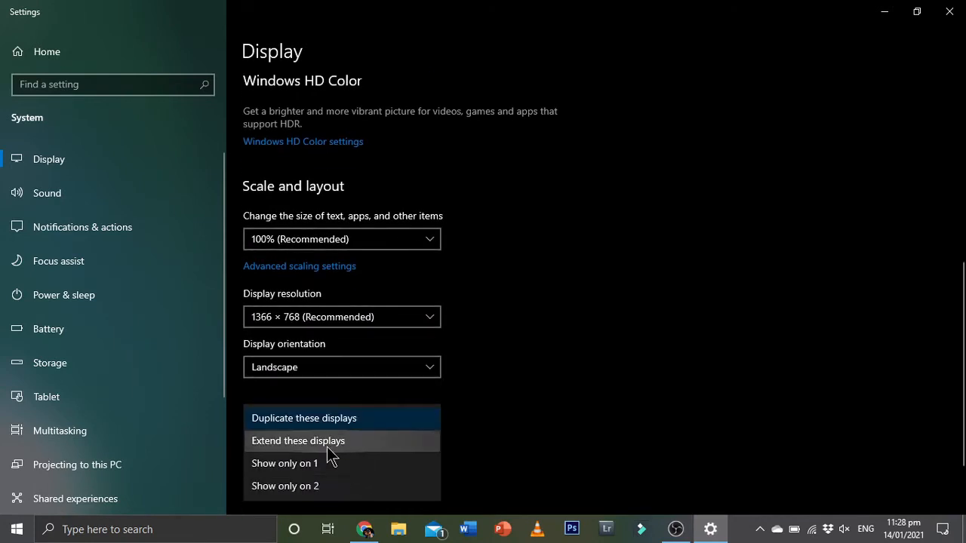